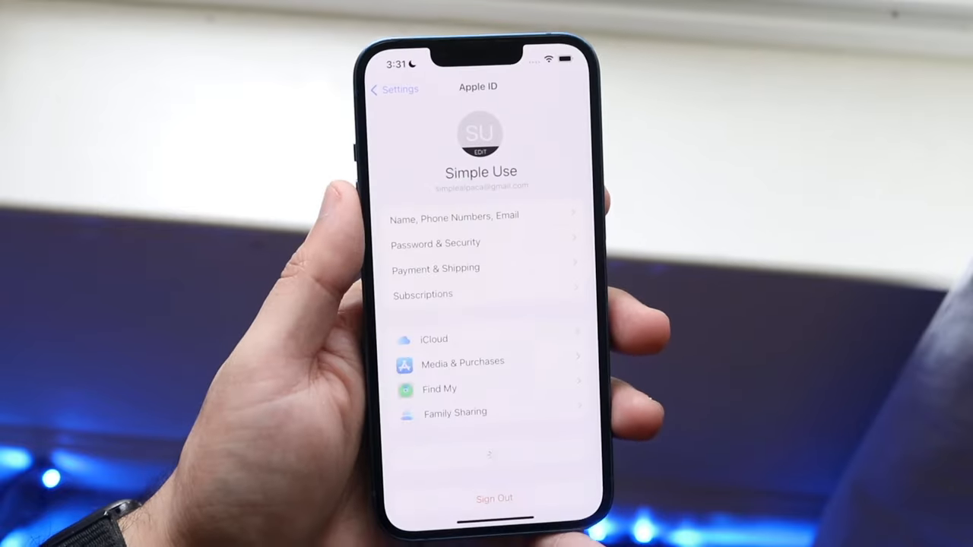
Return to the main Settings list and open the Apple ID page's Media & Purchases options.
left_click(395, 89)
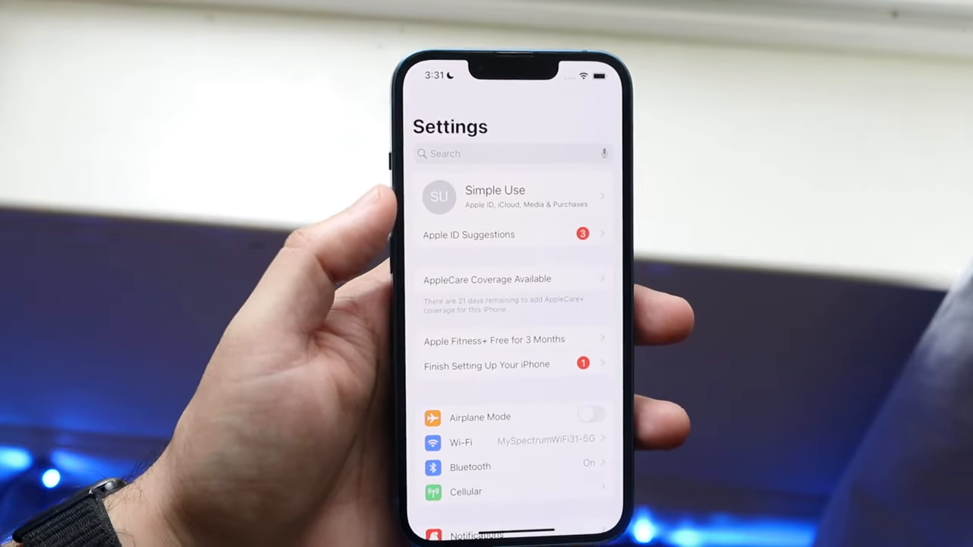
left_click(513, 197)
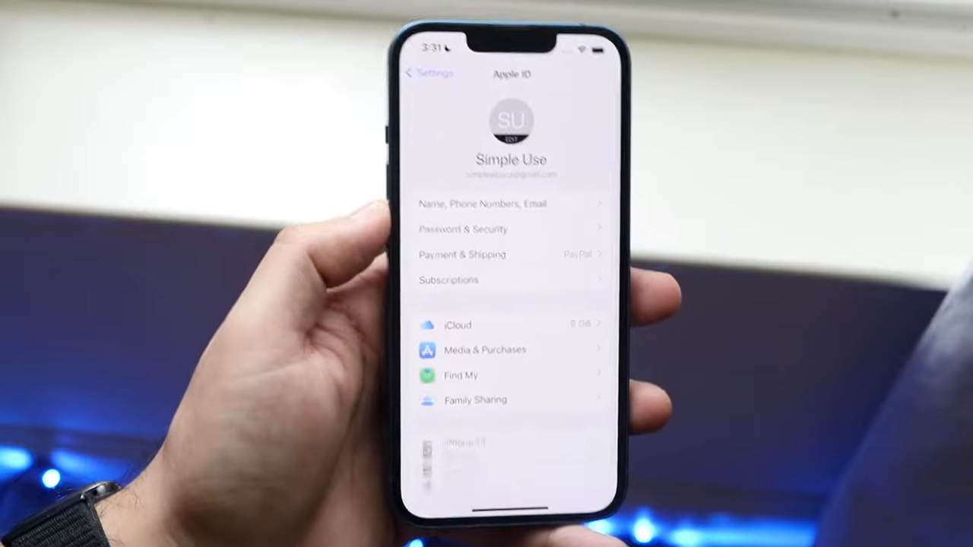
scroll("up", 3)
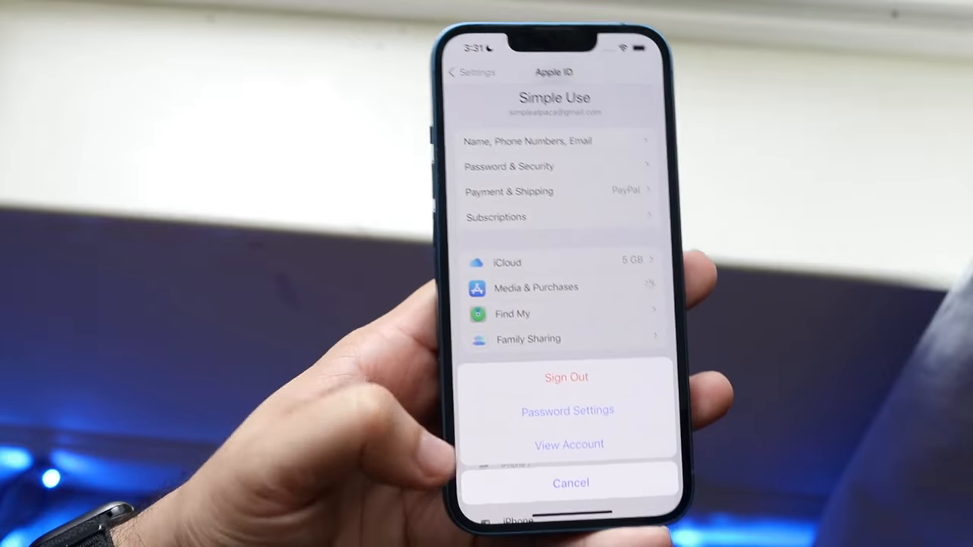
Choose View Account to open the Media & Purchases Account Settings page.
left_click(569, 445)
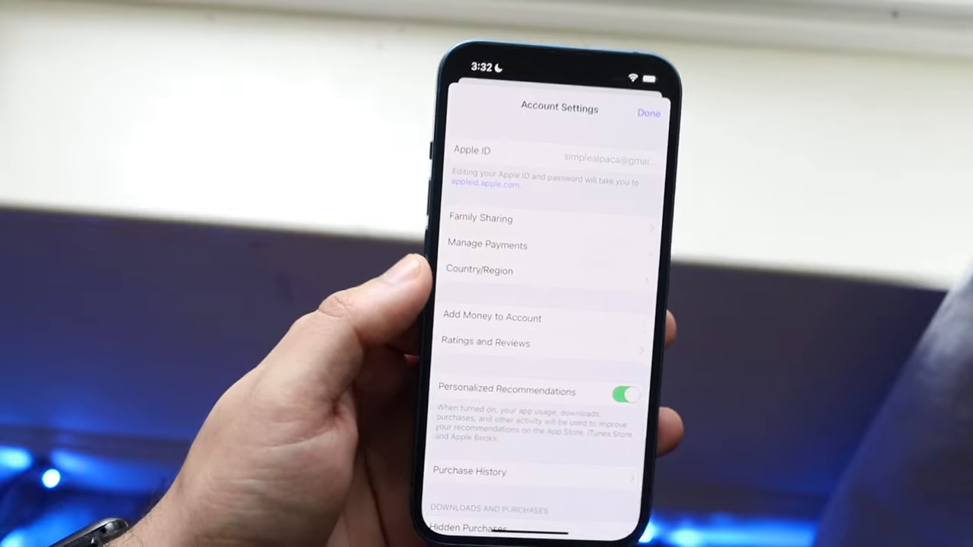
Open Country/Region and choose Change Country or Region to show the country list.
left_click(480, 270)
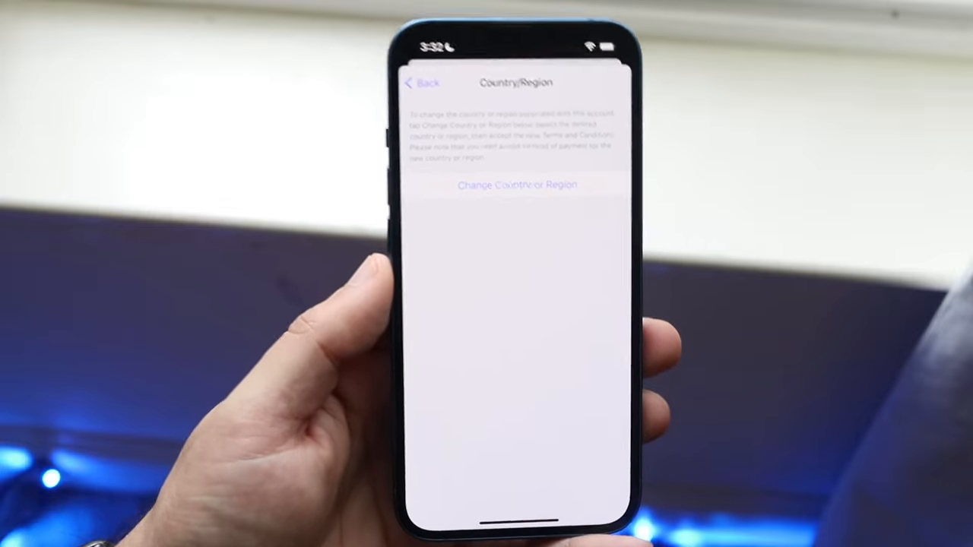
left_click(518, 184)
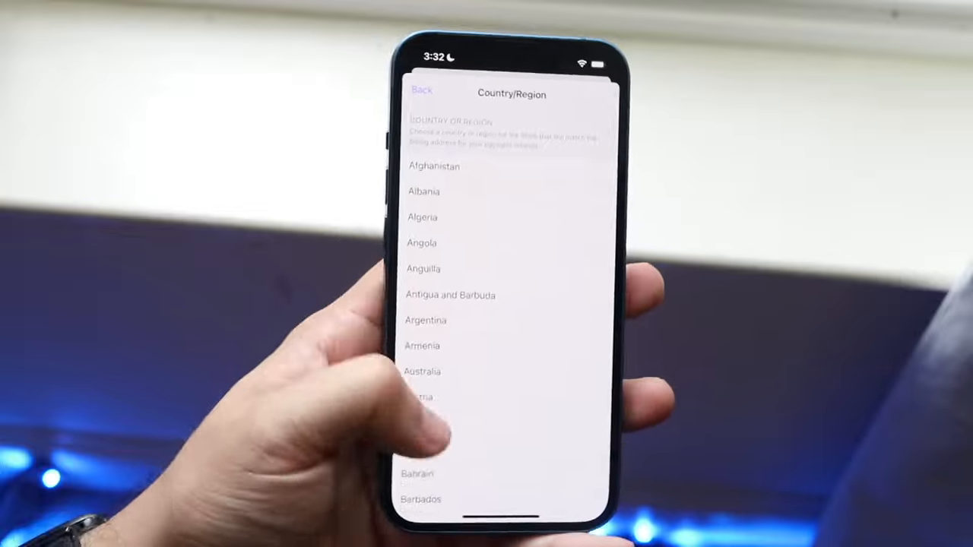
Browse the country list, then reopen Media & Purchases from the Apple ID page.
scroll("down", 3)
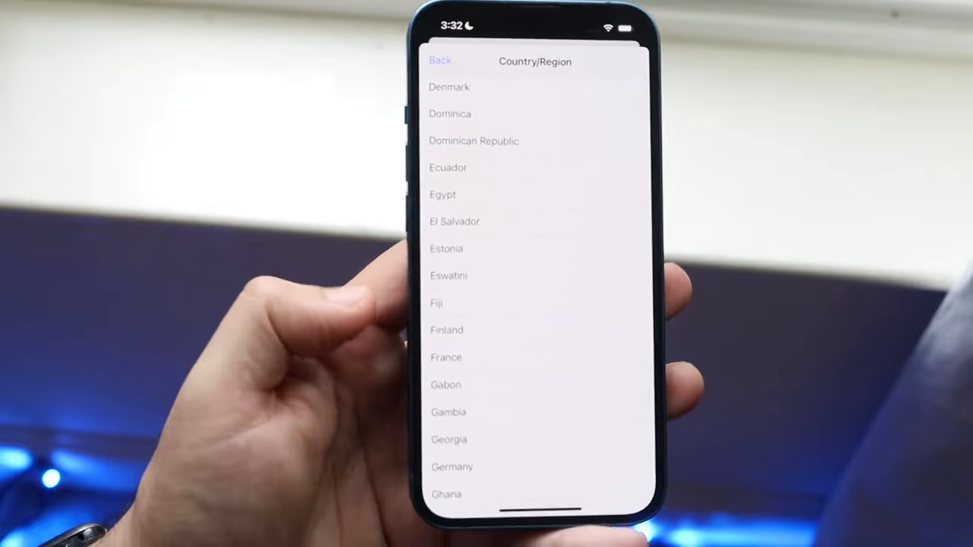
scroll("down", 3)
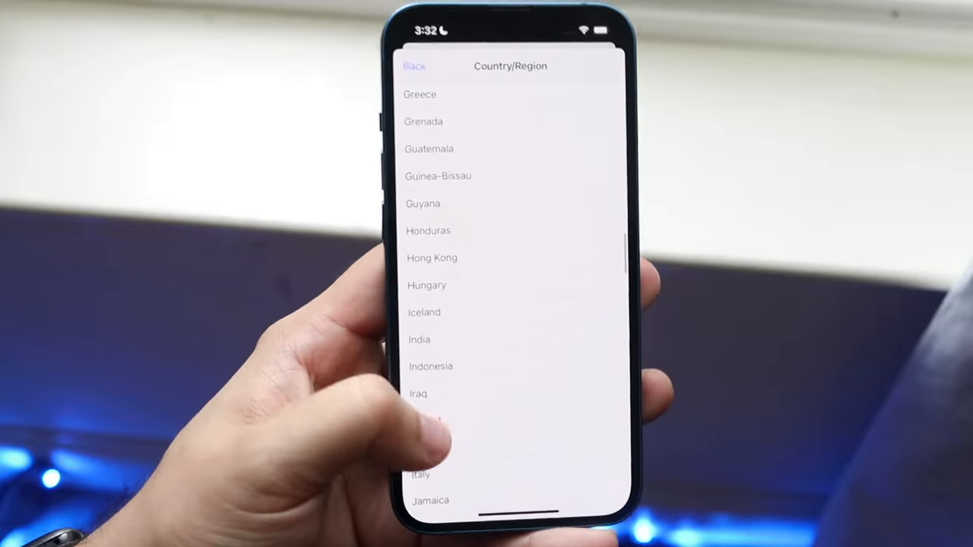
scroll("down", 3)
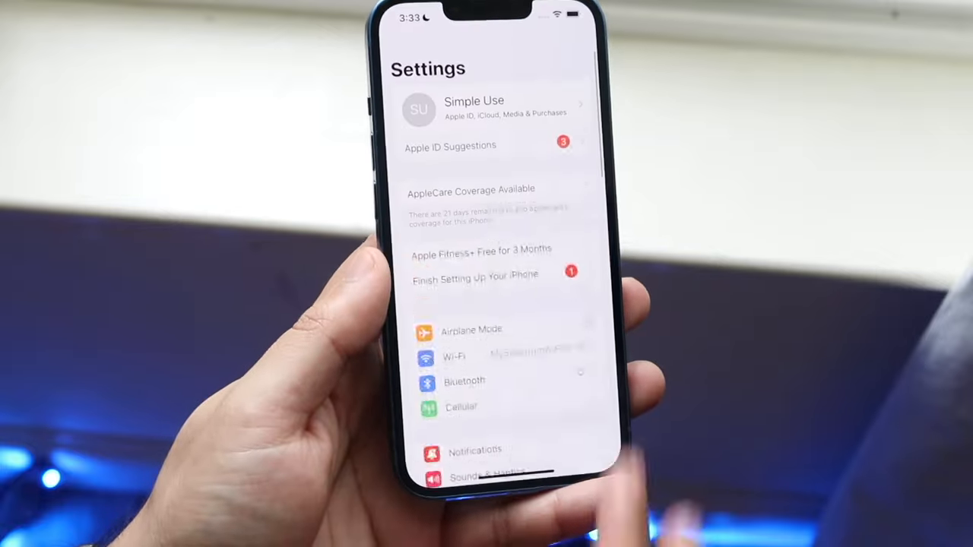
left_click(487, 110)
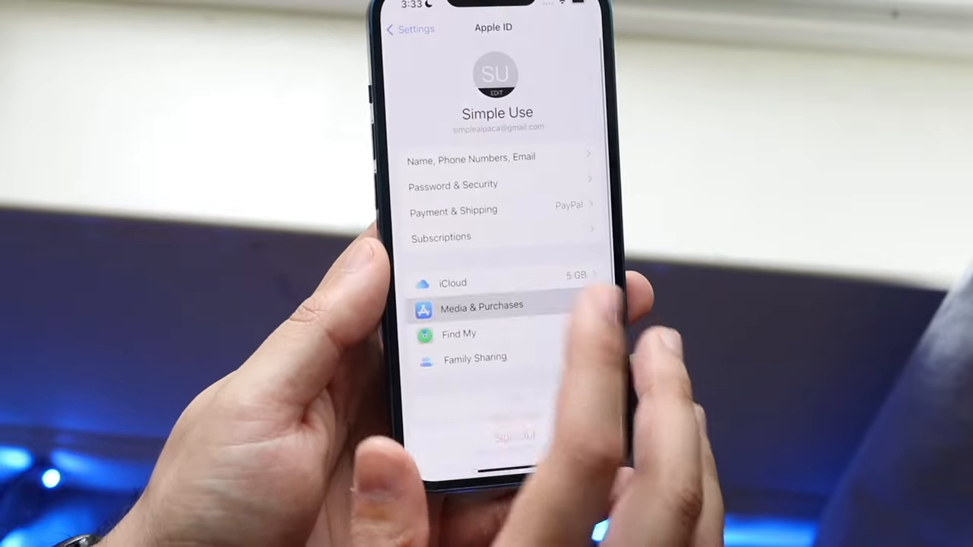
left_click(482, 305)
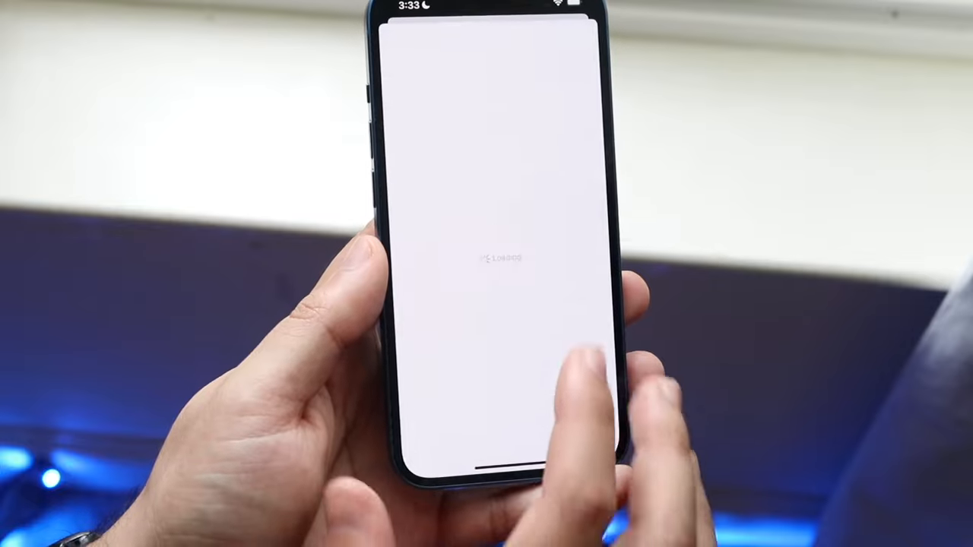